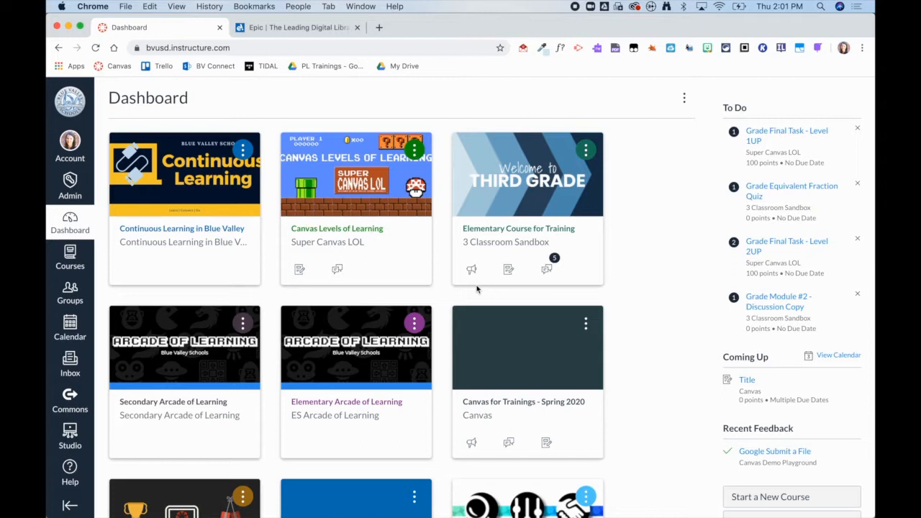
{"action": "mouse_move", "coordinate": [205, 314]}
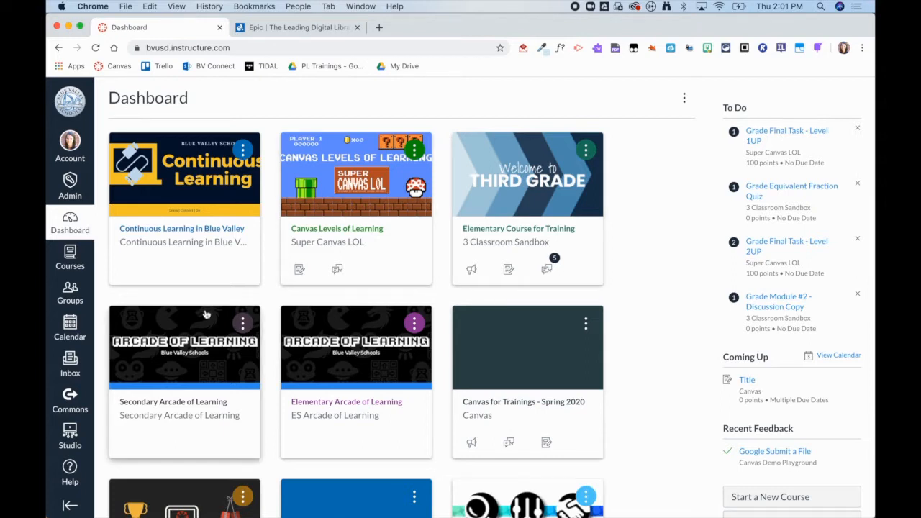
Step: Open Studio from the Canvas global navigation
{"action": "left_click", "coordinate": [70, 435]}
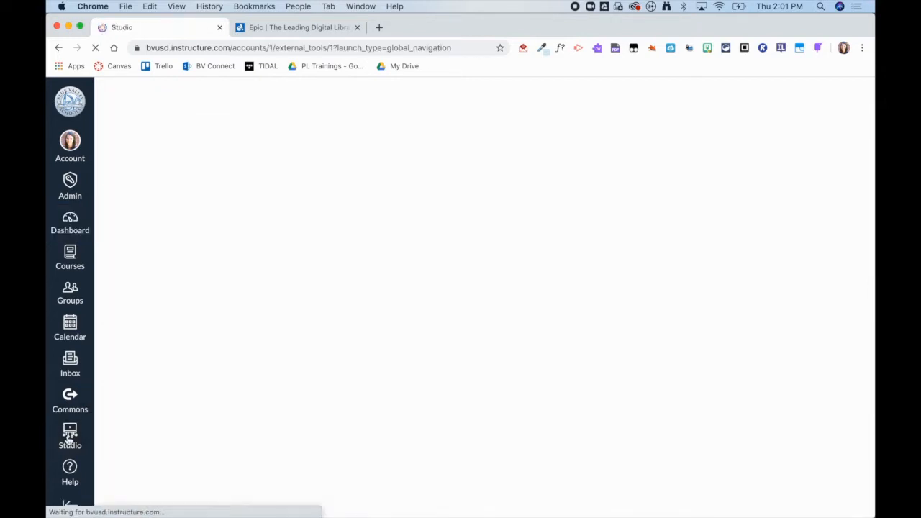
Step: Choose Screen Capture from the Record menu in My Library
{"action": "left_click", "coordinate": [70, 435]}
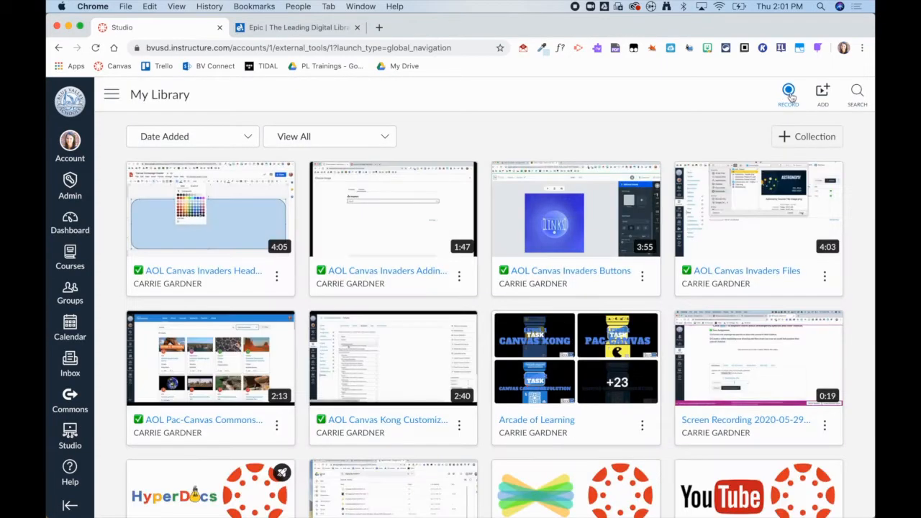
{"action": "left_click", "coordinate": [787, 94]}
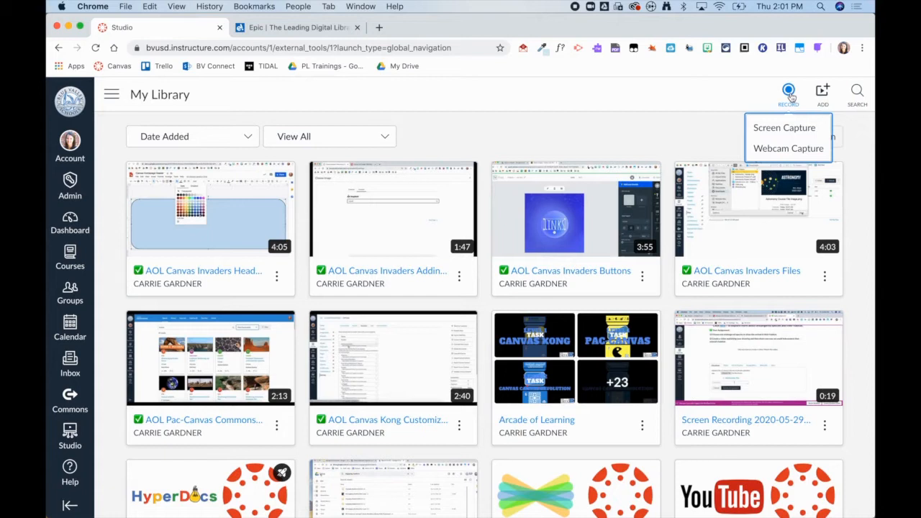
{"action": "mouse_move", "coordinate": [784, 127]}
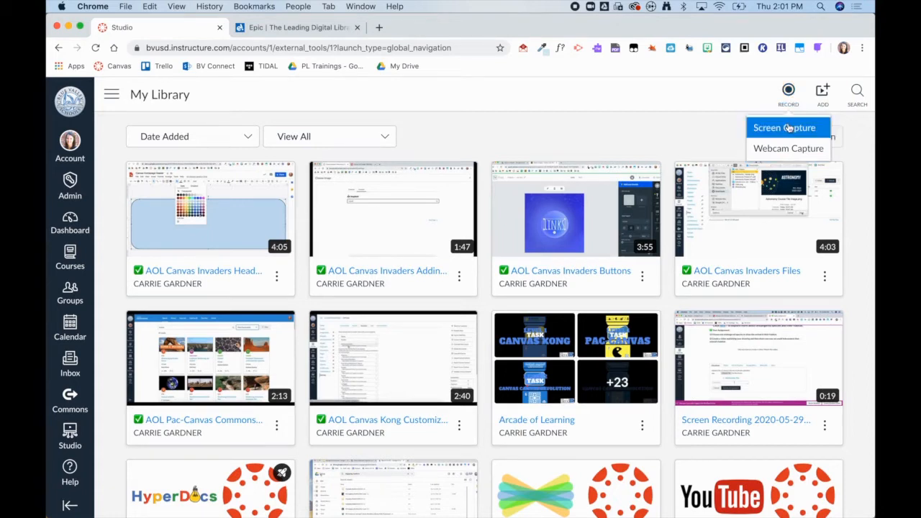
{"action": "mouse_move", "coordinate": [788, 148]}
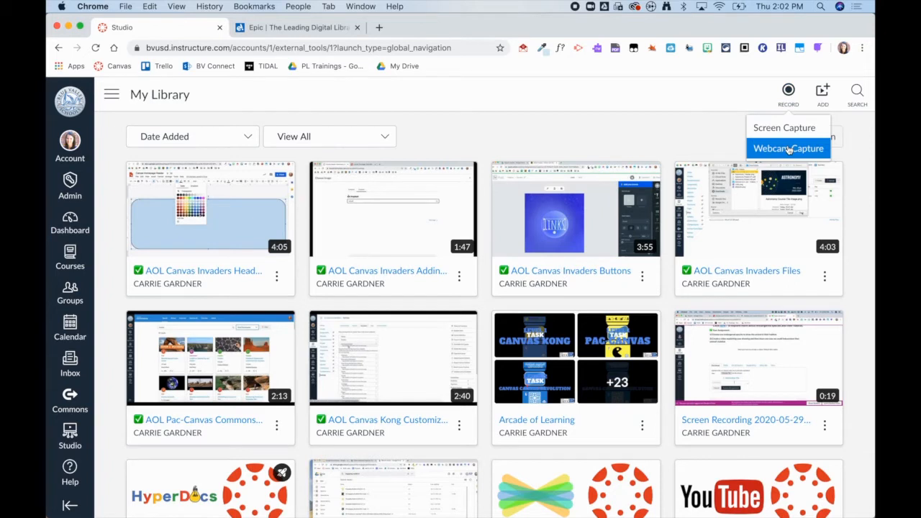
{"action": "left_click", "coordinate": [783, 128]}
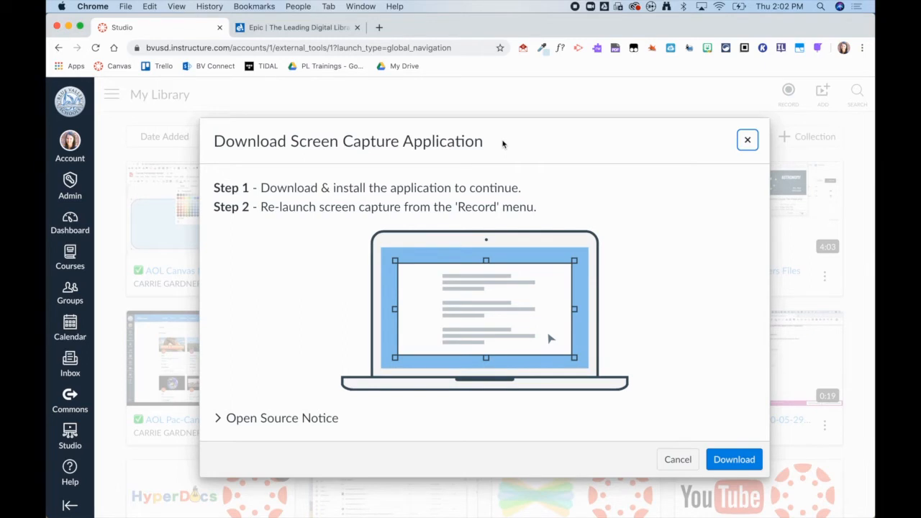
Step: Launch screen capture and allow the browser to open the Screen Recorder Launcher
{"action": "left_click", "coordinate": [733, 459]}
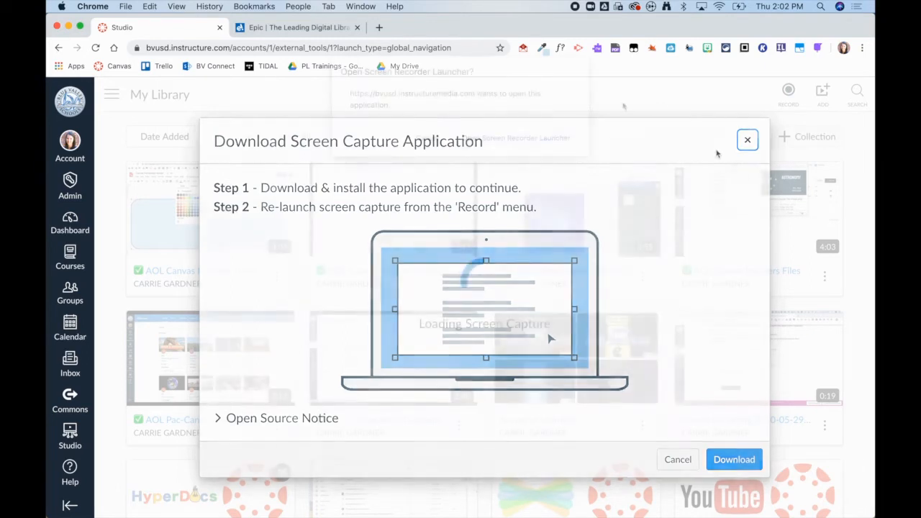
{"action": "left_click", "coordinate": [746, 140]}
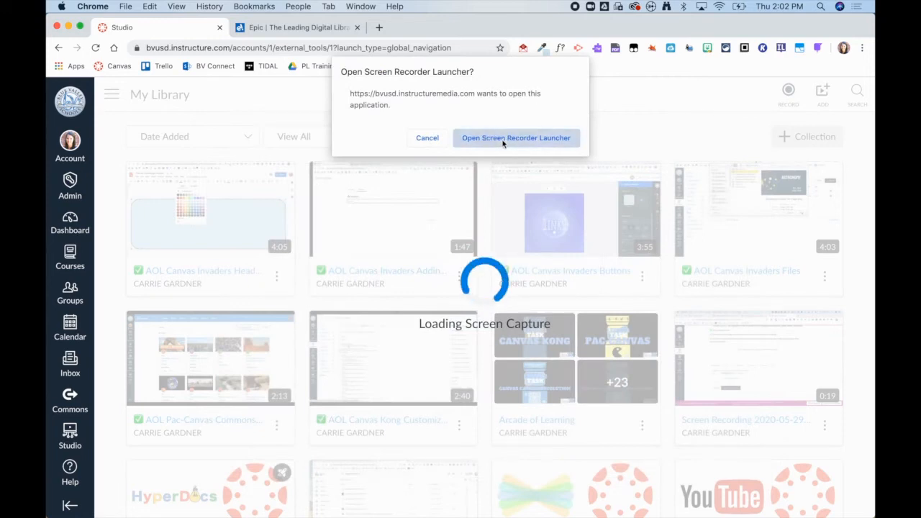
{"action": "left_click", "coordinate": [516, 138]}
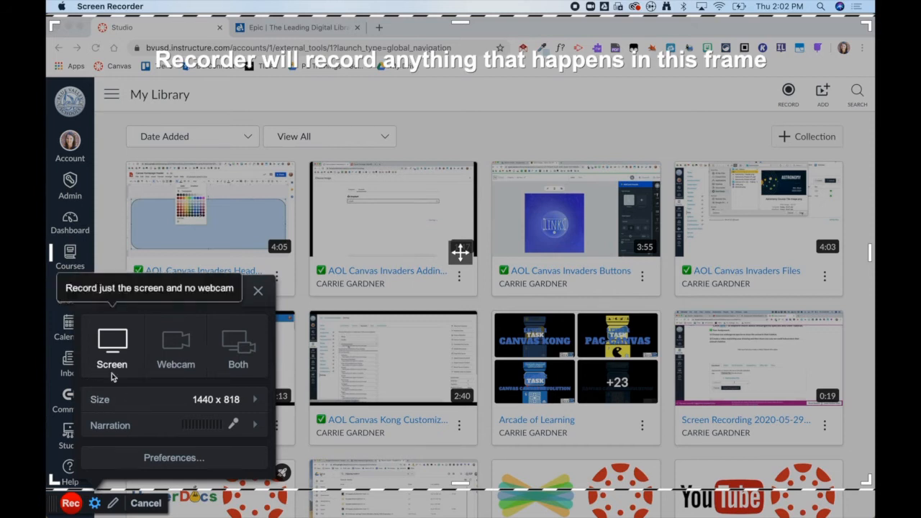
{"action": "mouse_move", "coordinate": [238, 345]}
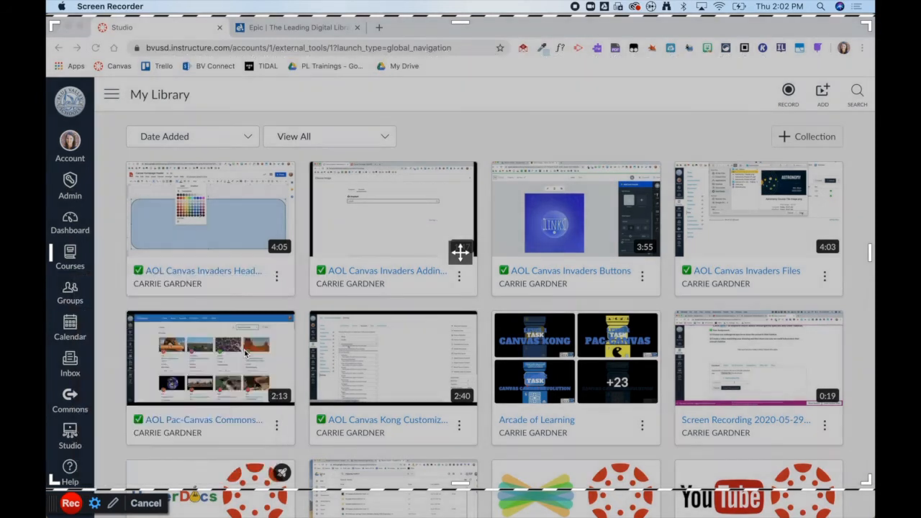
Step: Select Screen-only mode, without webcam, in the recorder options
{"action": "left_click", "coordinate": [788, 94]}
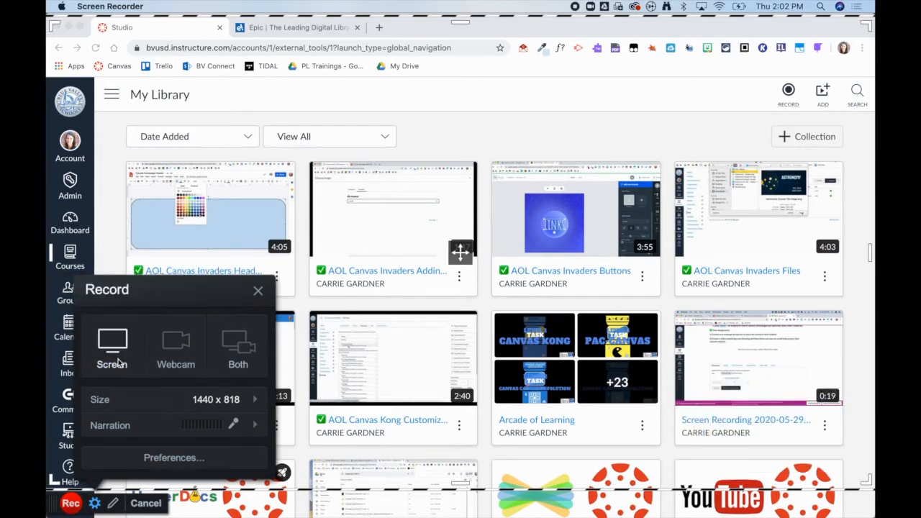
{"action": "left_click", "coordinate": [295, 28]}
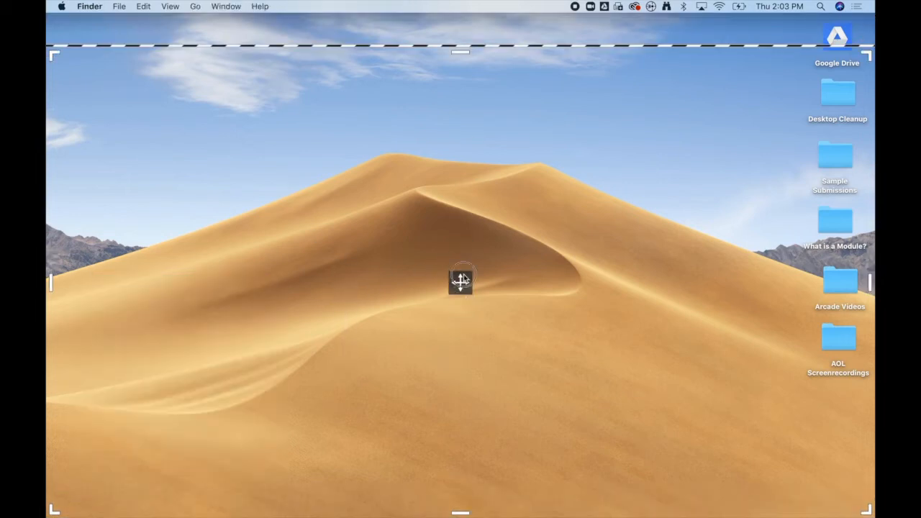
Step: Place the capture frame over the desktop, then record and pause a brief clip
{"action": "left_click_drag", "start_coordinate": [460, 281], "coordinate": [461, 261]}
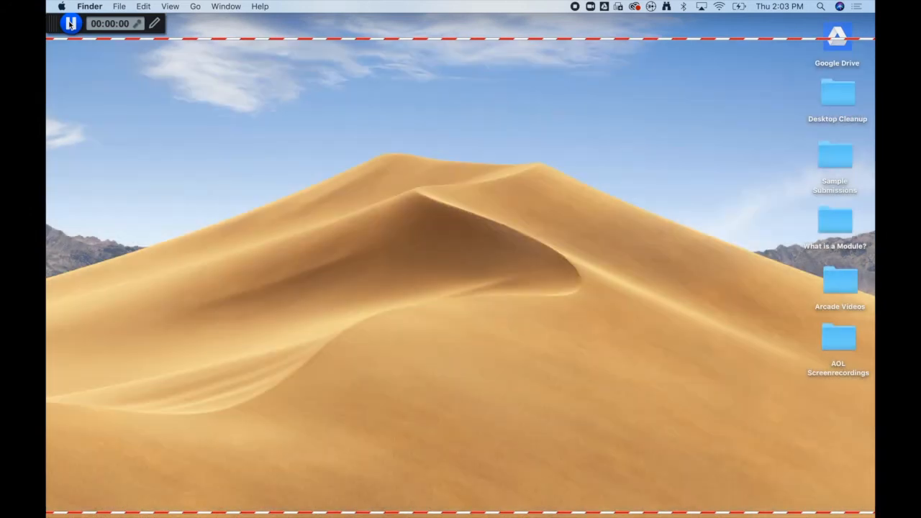
{"action": "left_click", "coordinate": [70, 23]}
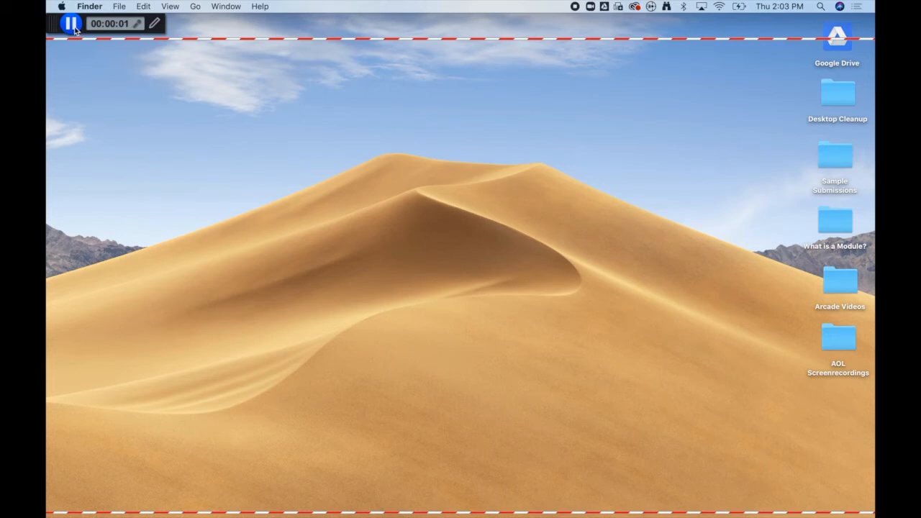
{"action": "left_click", "coordinate": [71, 23]}
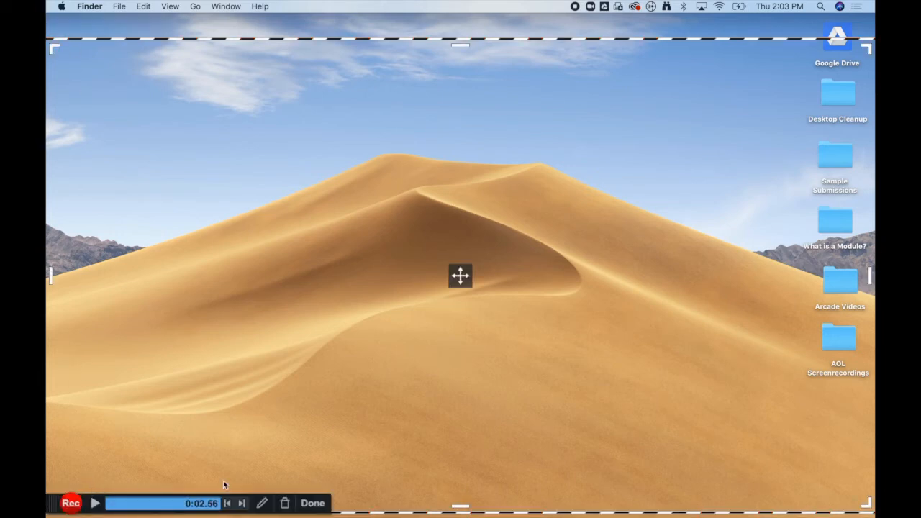
Step: Finish the clip in the recorder and editor, then upload it as 'Title'
{"action": "left_click", "coordinate": [312, 503]}
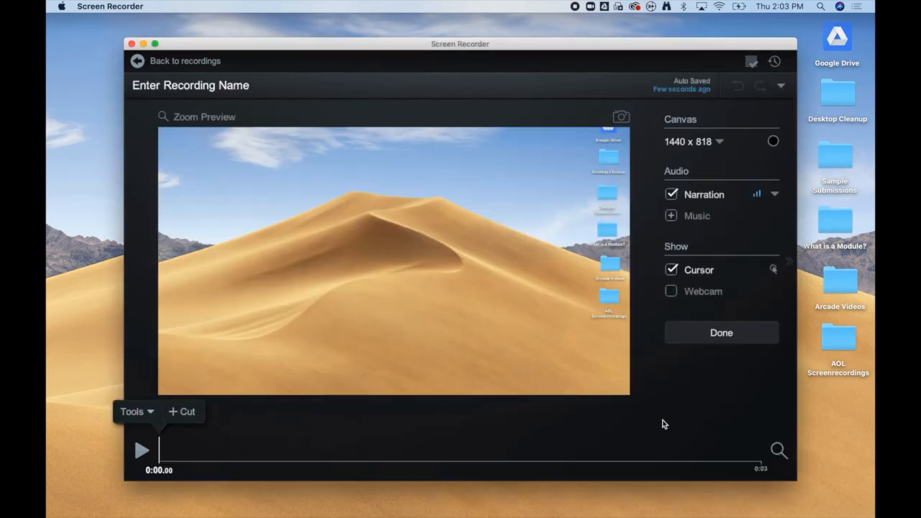
{"action": "left_click", "coordinate": [721, 332]}
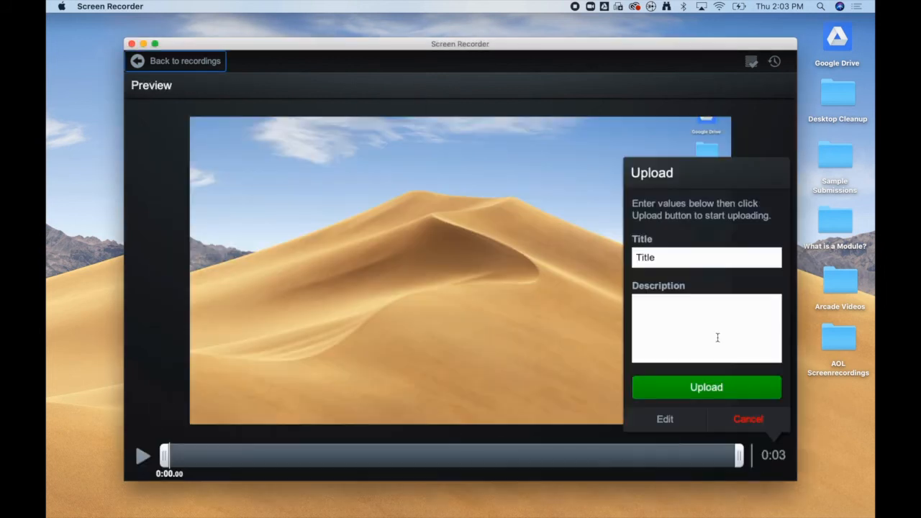
{"action": "left_click", "coordinate": [706, 387]}
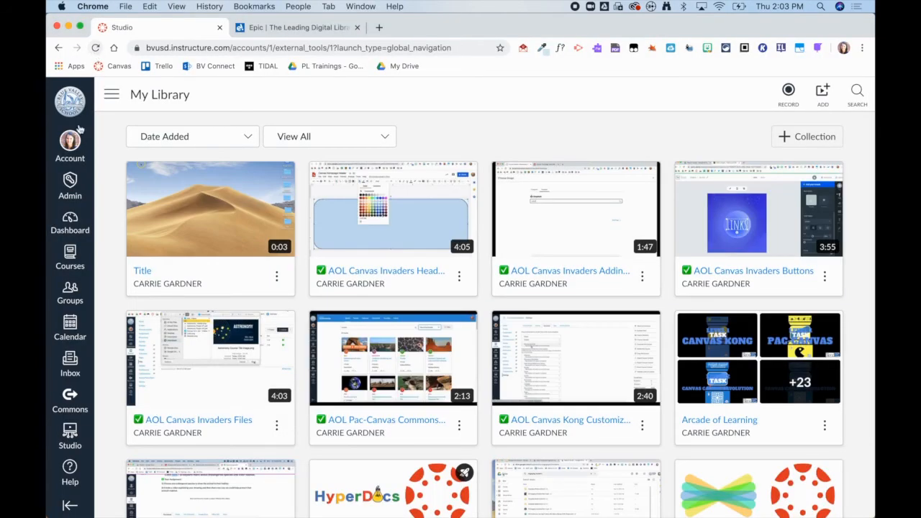
{"action": "mouse_move", "coordinate": [187, 248]}
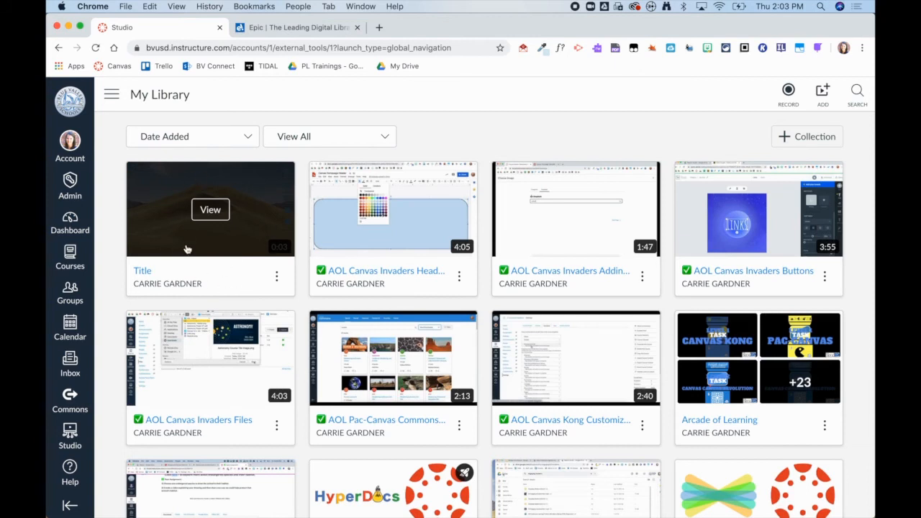